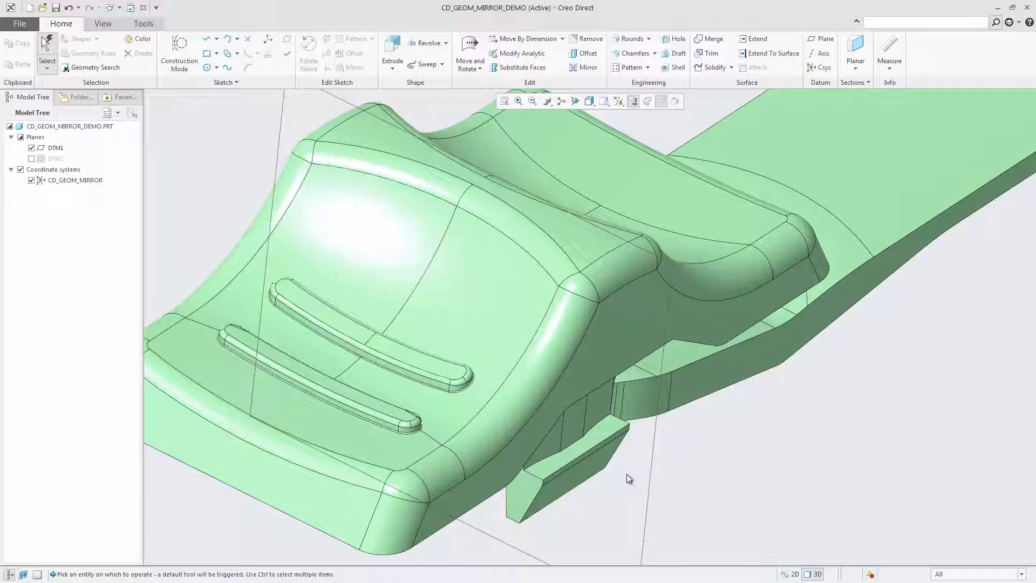
Select the lower rib's faces and add the upper rib to the selection.
click(411, 417)
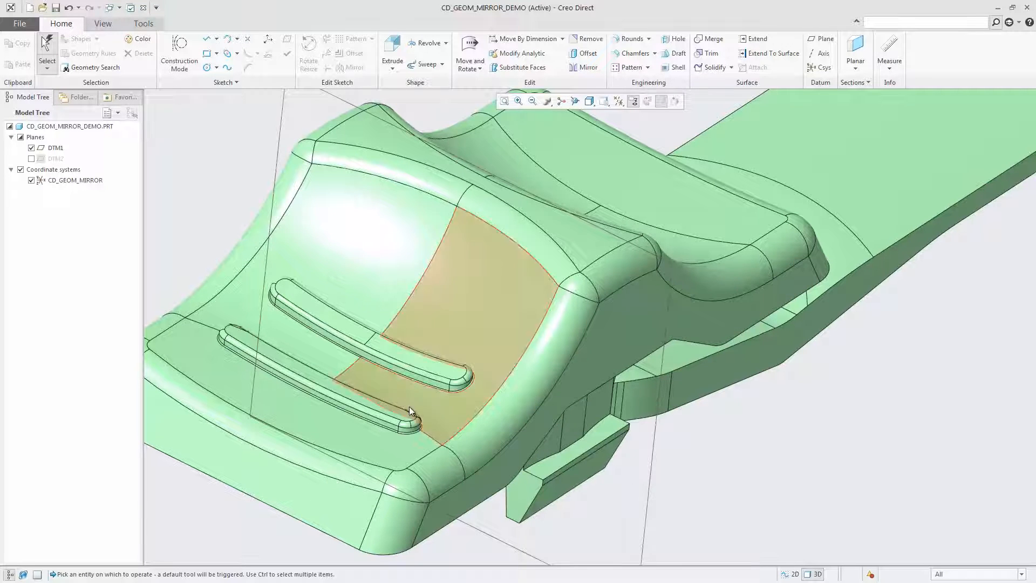
click(409, 411)
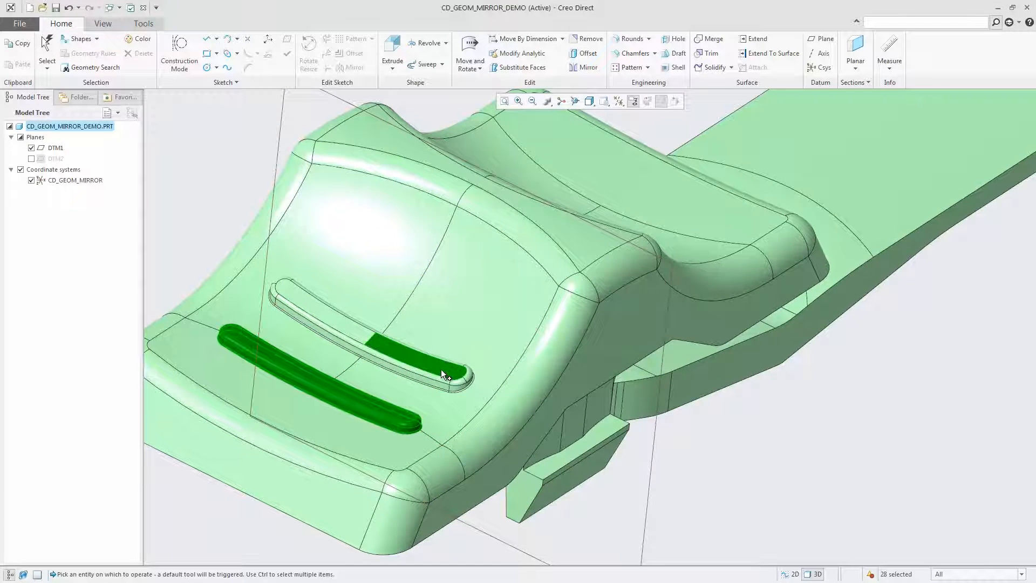
click(441, 372)
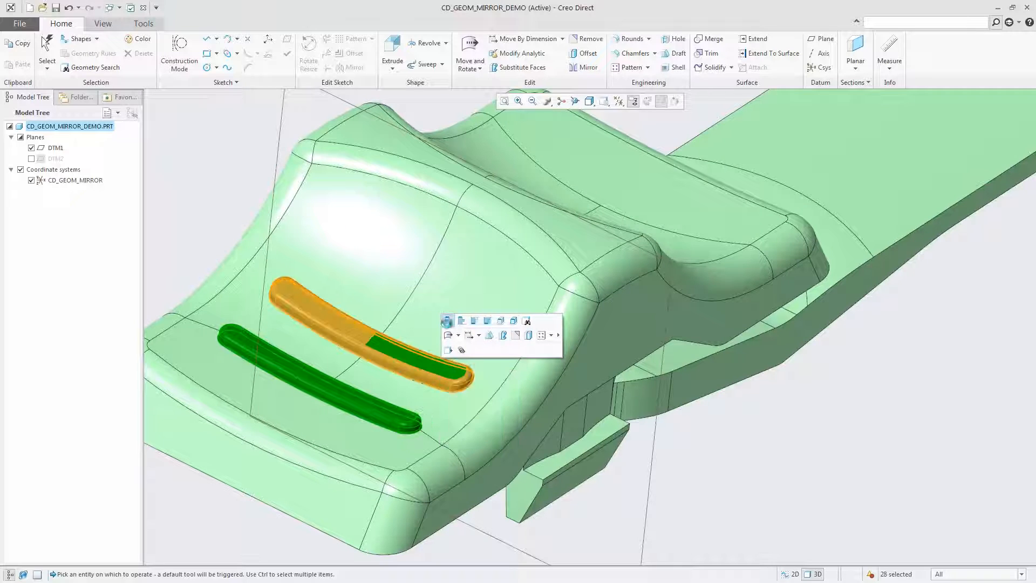
click(586, 67)
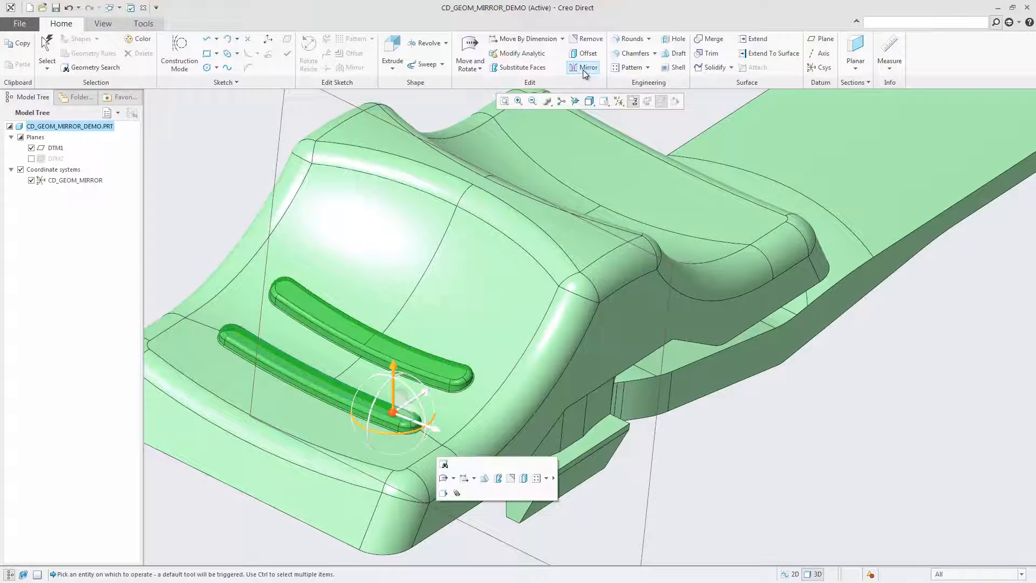
Start Mirror on the selected ribs with Attach geometry enabled and rounds recreated.
click(584, 67)
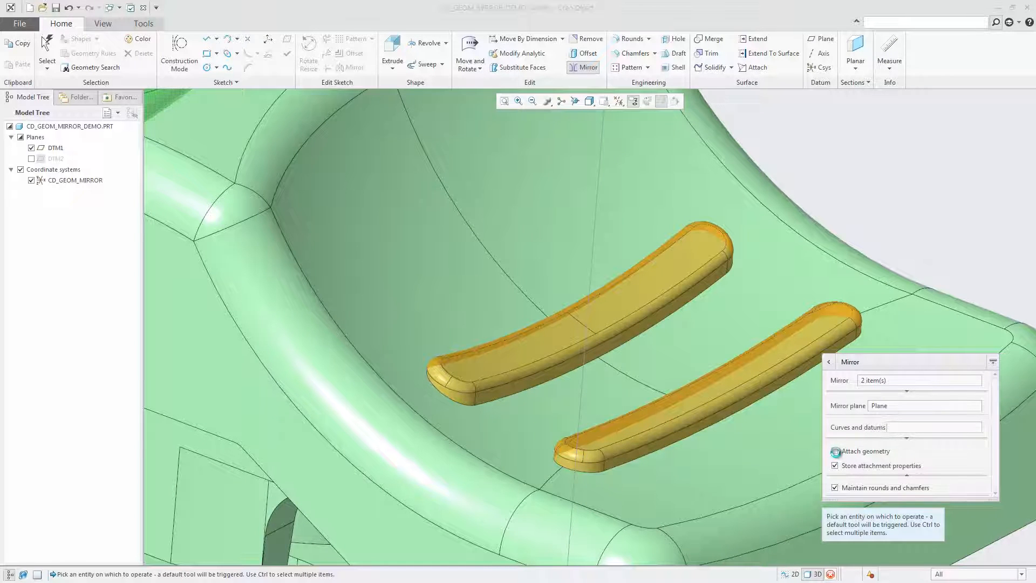
click(835, 451)
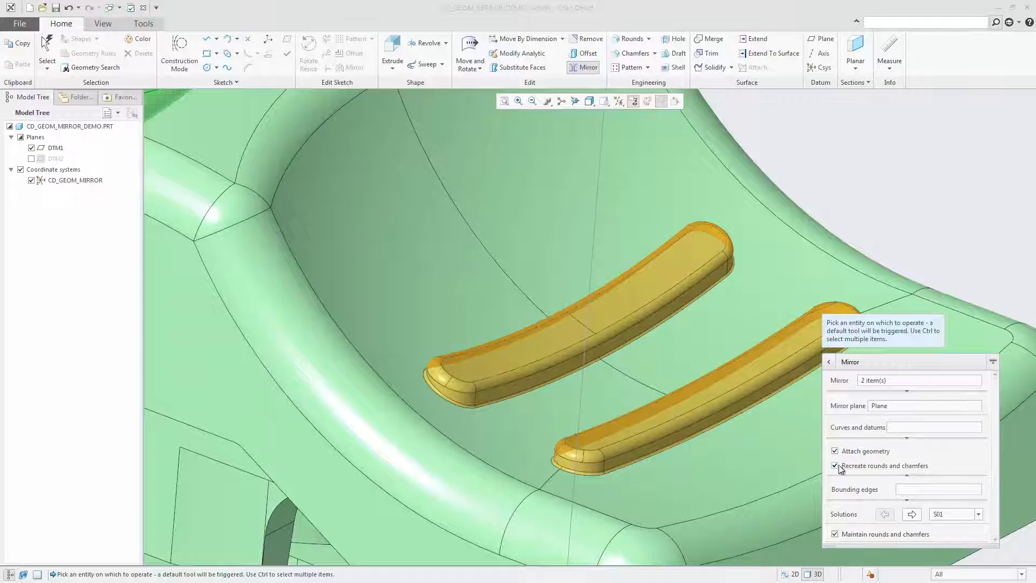
mouse_move(840, 470)
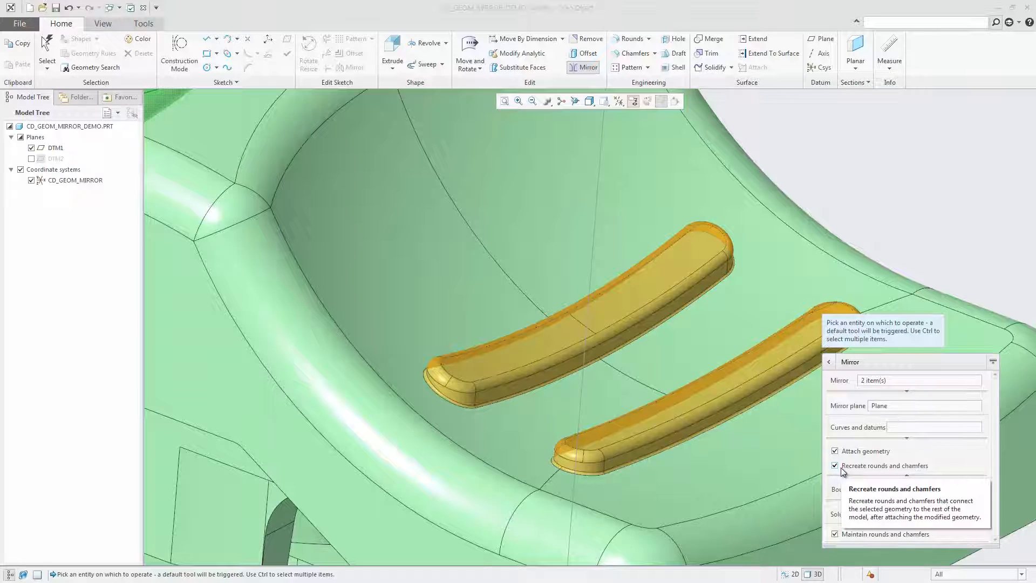
mouse_move(1001, 376)
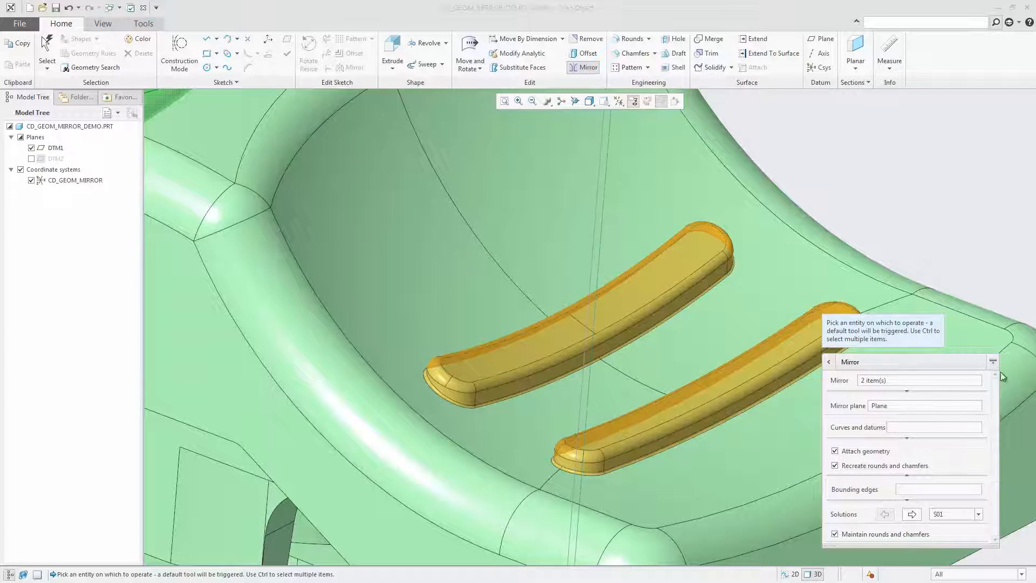
Collapse the Mirror panel to view the preview and display datum plane DTM2.
click(993, 362)
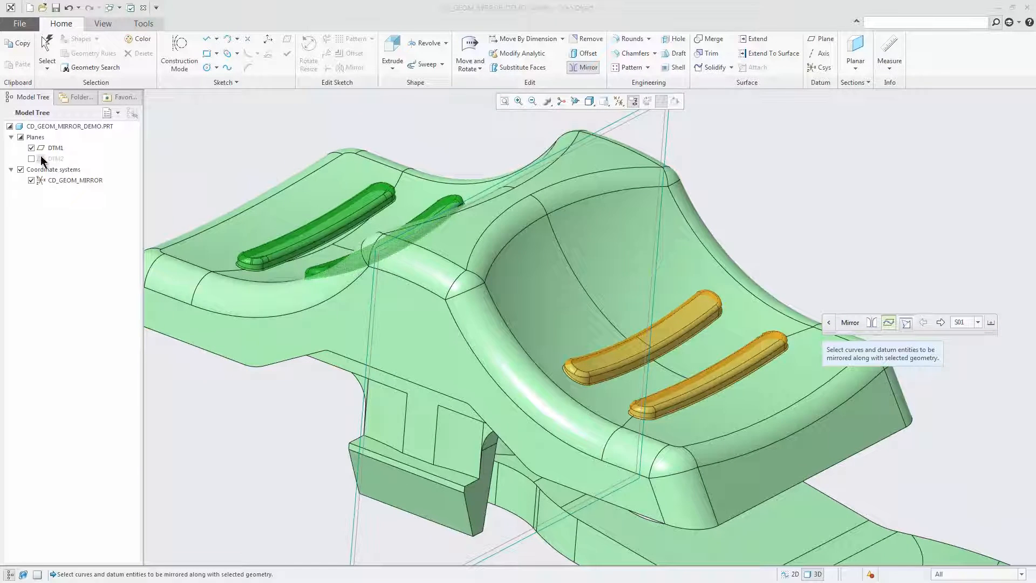
click(31, 158)
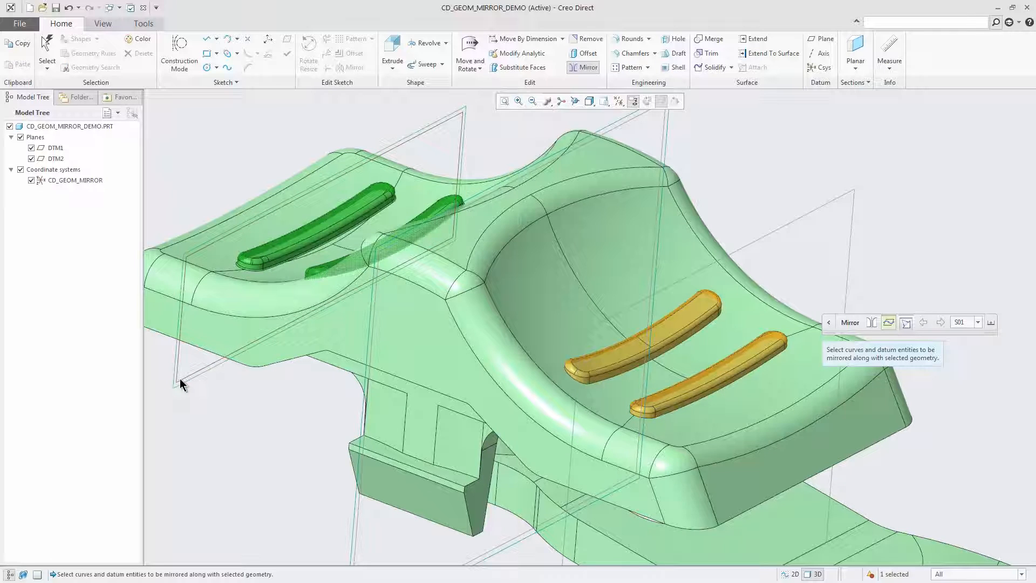
mouse_move(201, 404)
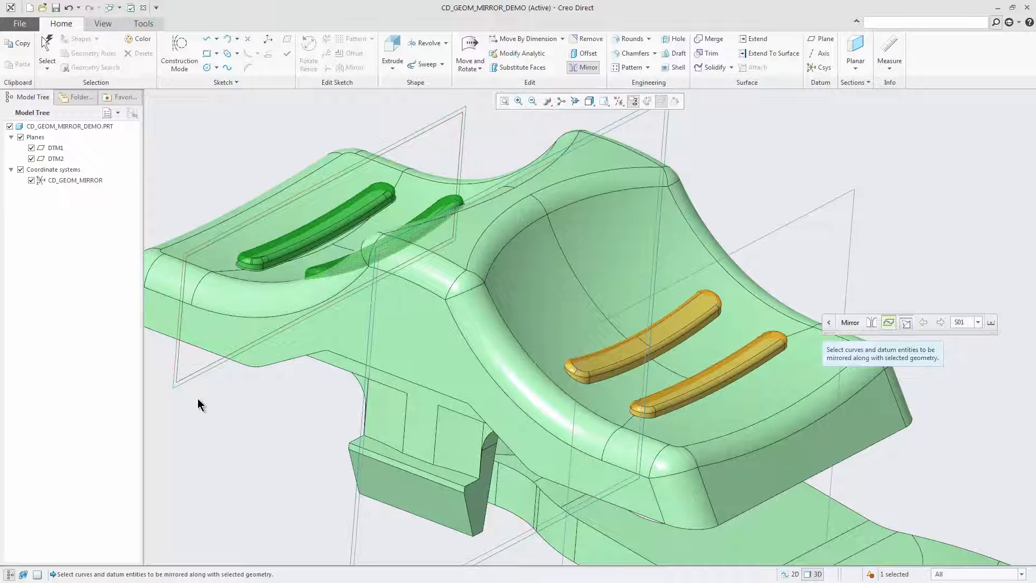